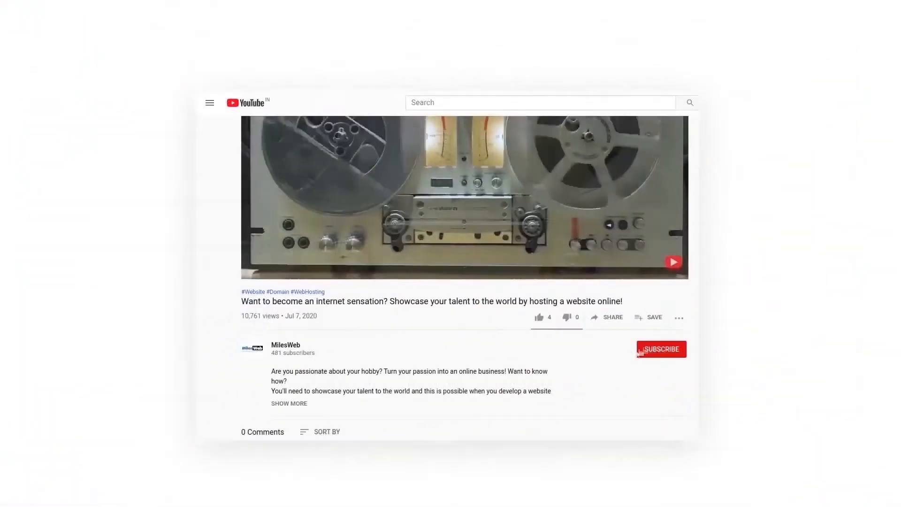
Step: Subscribe to the MilesWeb channel under its YouTube hosting promo video
left_click(660, 349)
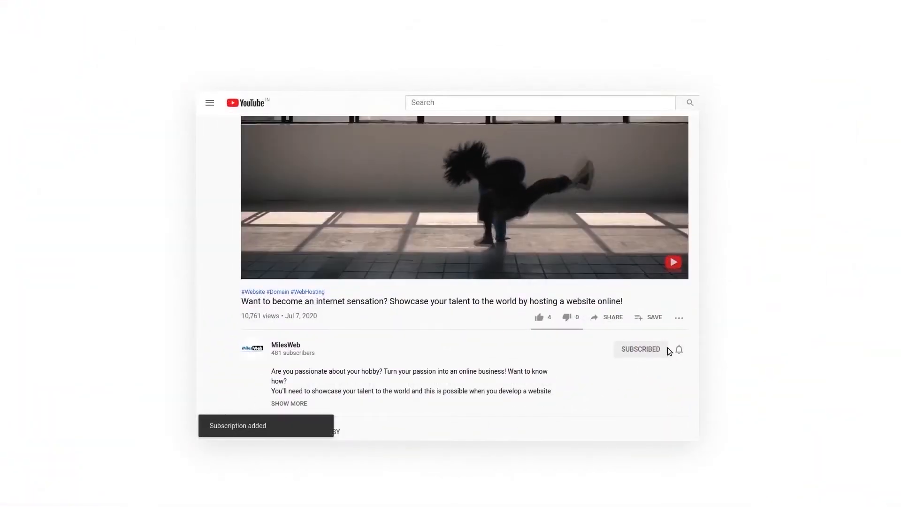
left_click(236, 11)
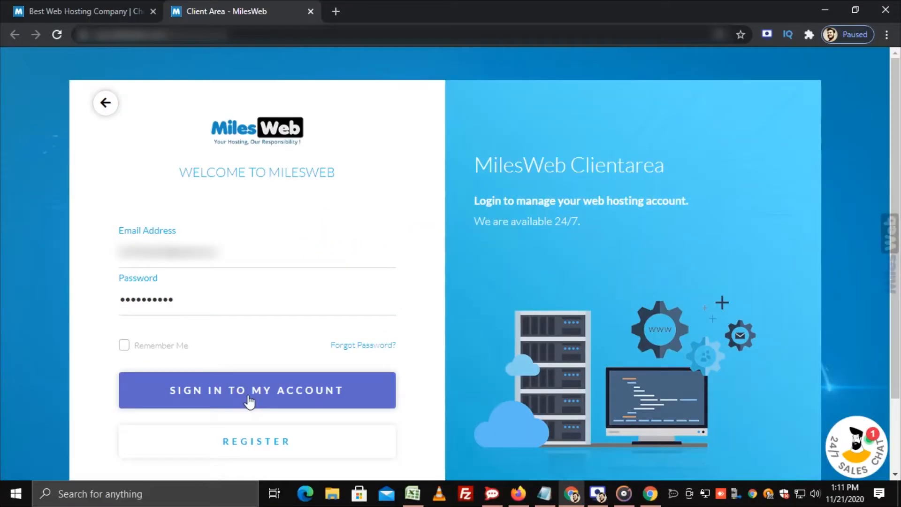
Step: Sign in to MilesWeb and open Billing > My Invoices
left_click(256, 390)
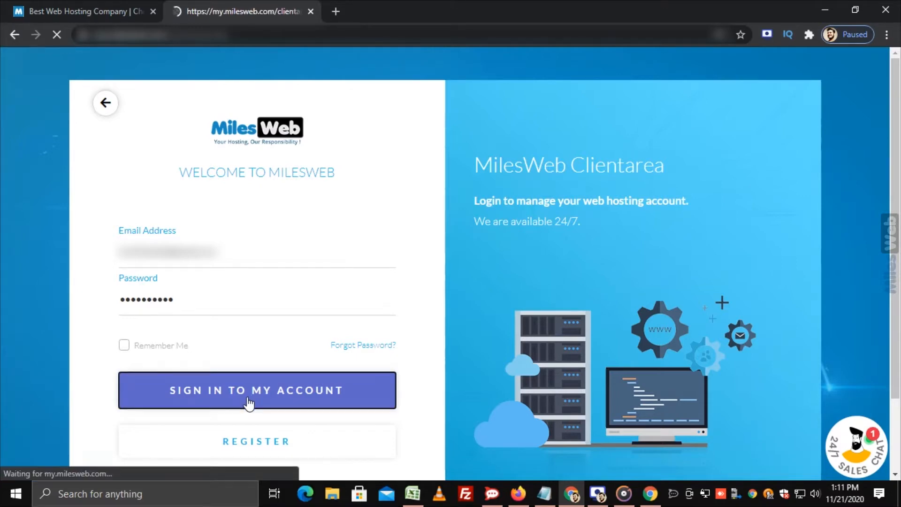
left_click(256, 390)
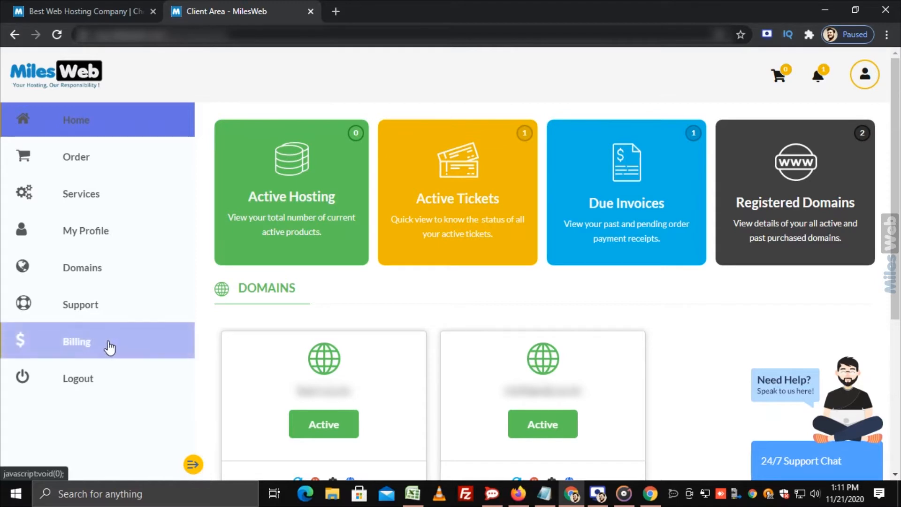
left_click(77, 341)
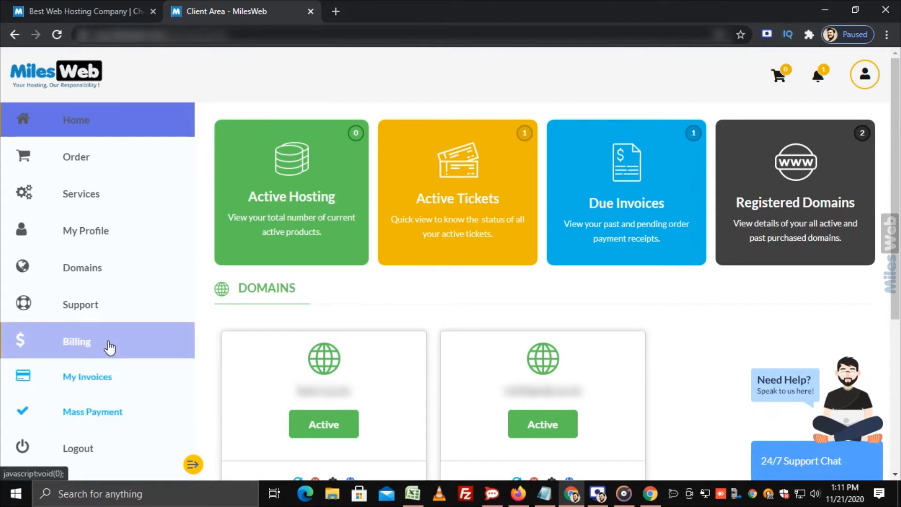
left_click(87, 376)
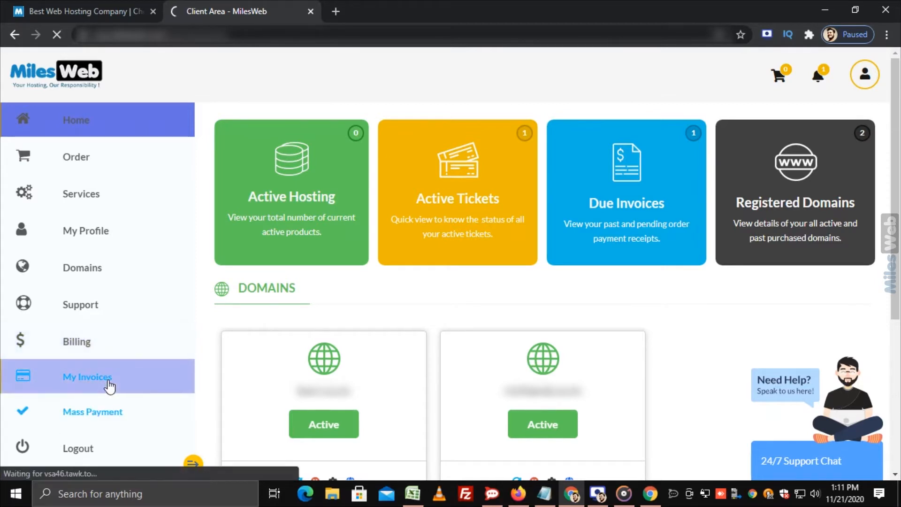
left_click(88, 377)
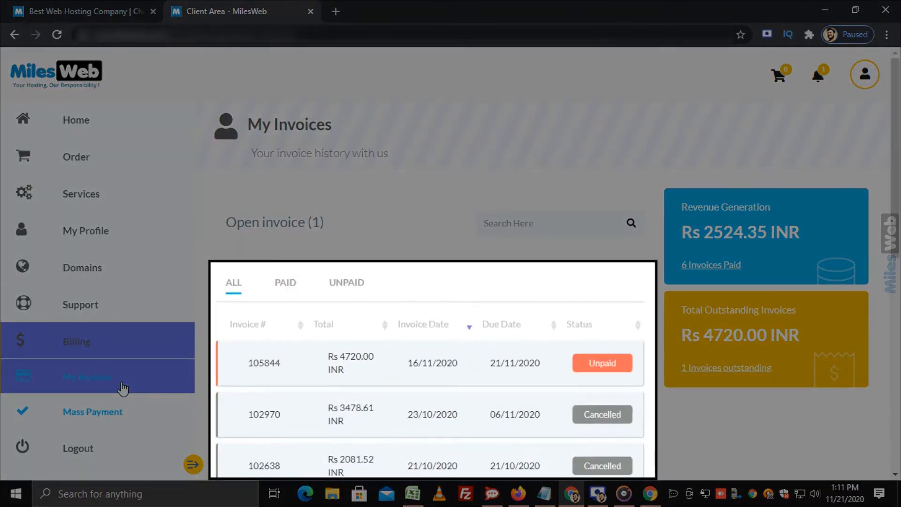
Step: Scroll the invoice list and open unpaid invoice 105844 for Rs 4720.00
scroll("down", 3)
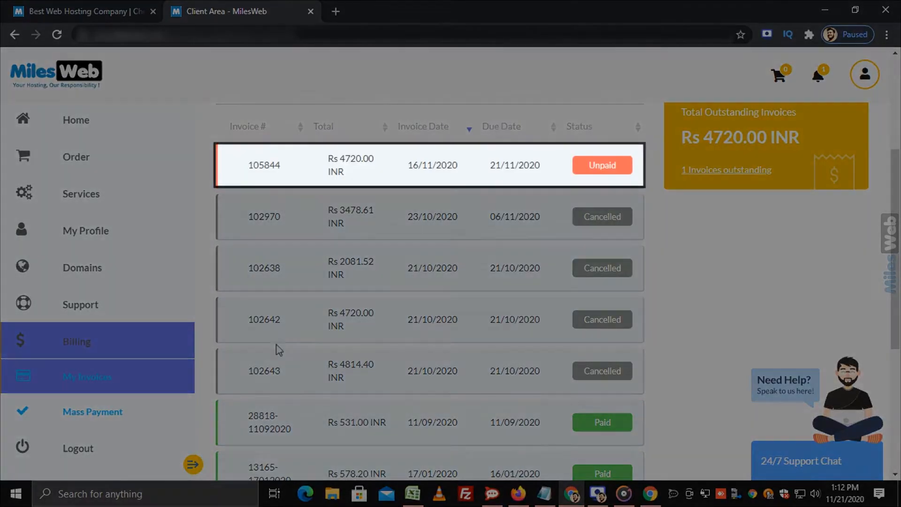
left_click(602, 165)
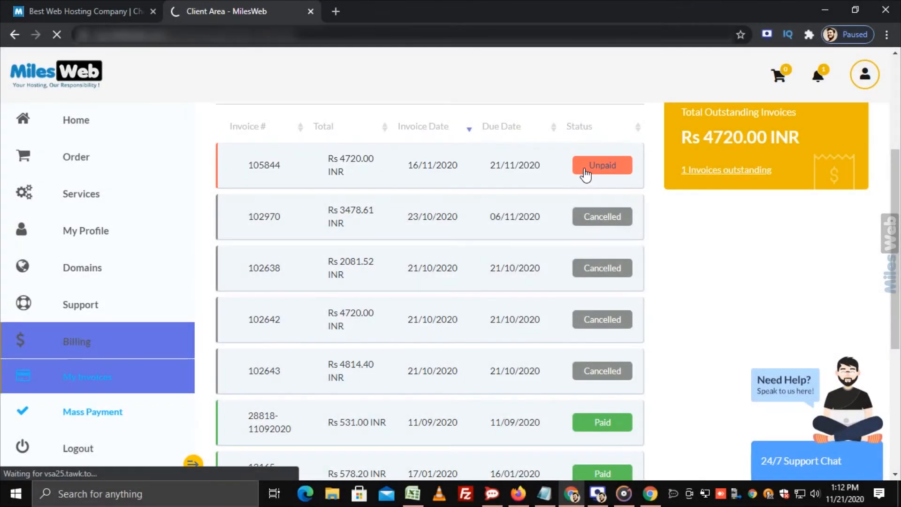
Step: Set the payment method to Pay by Credit Card / Debit Card / Net Banking
left_click(601, 165)
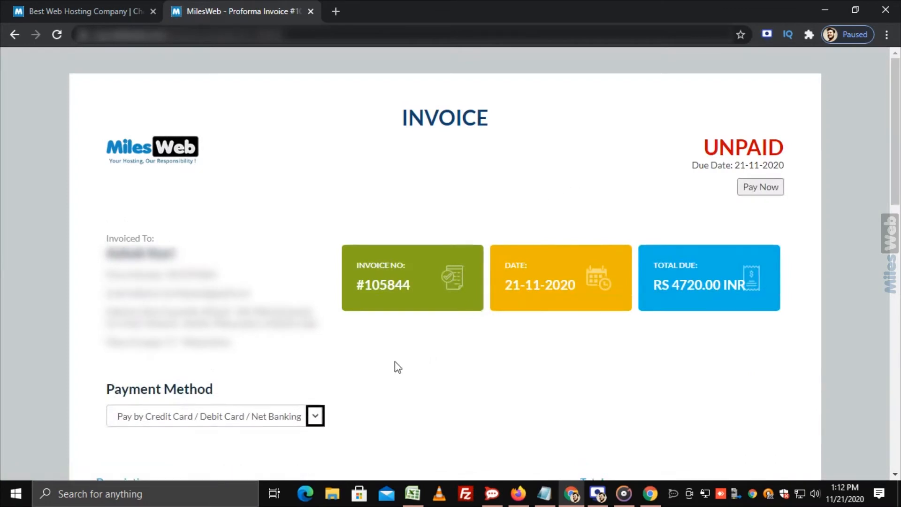
mouse_move(339, 407)
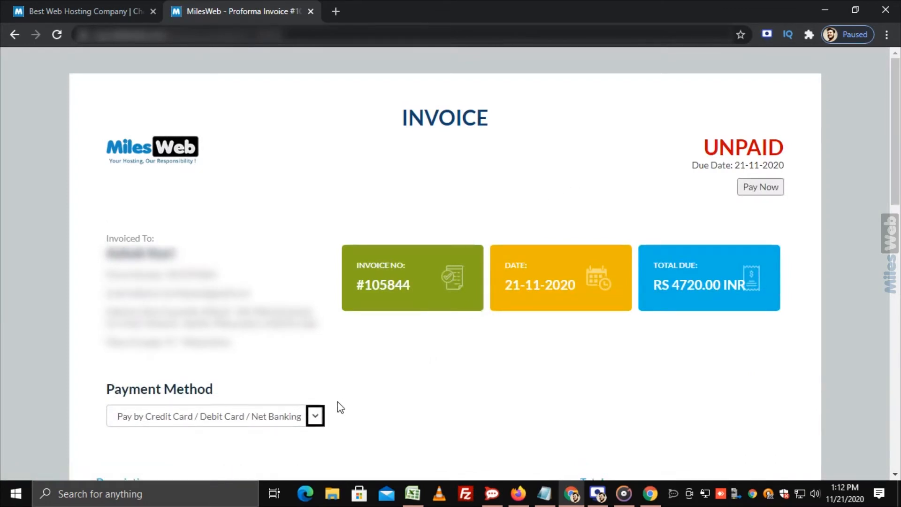
left_click(315, 415)
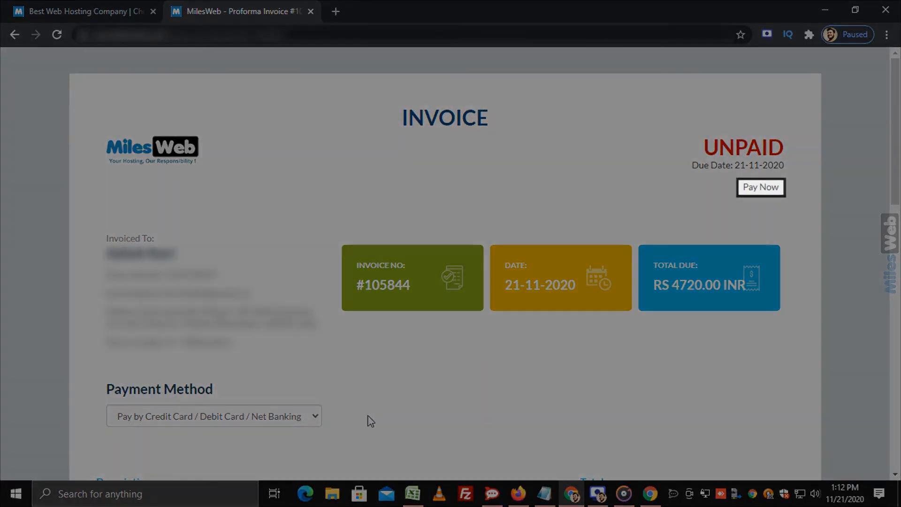
mouse_move(768, 198)
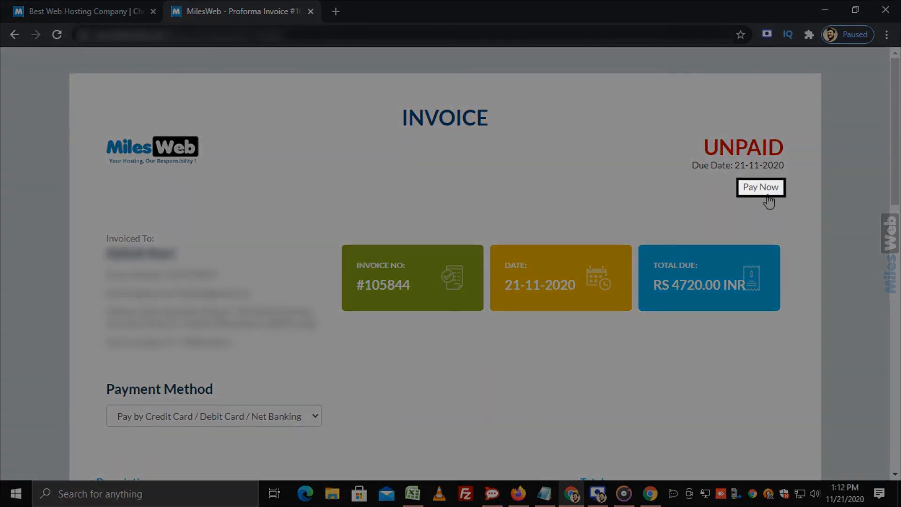